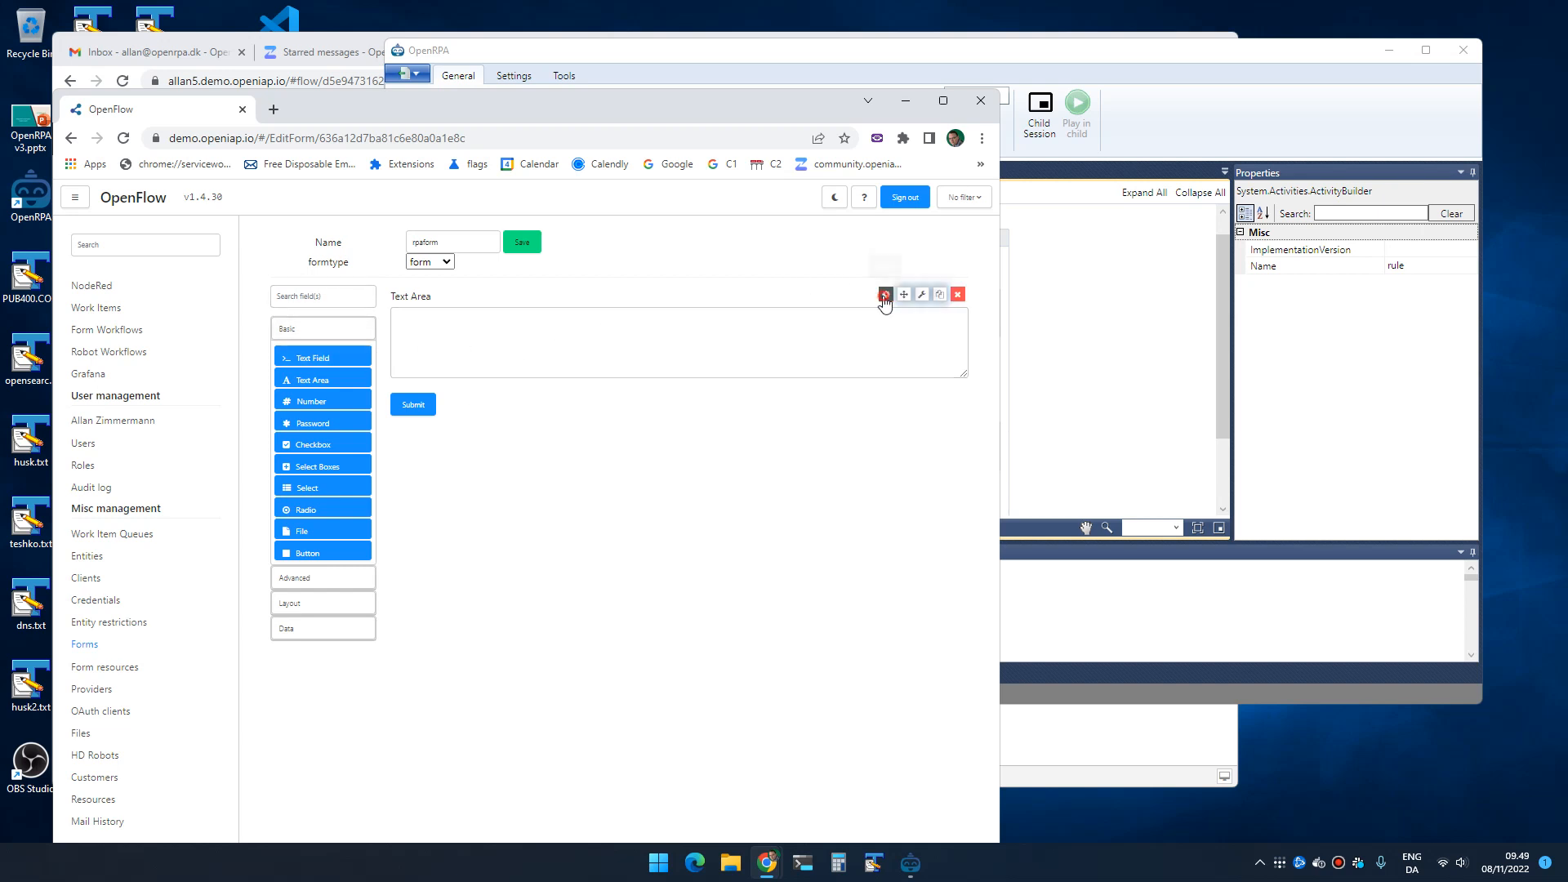
- Inspect the rpaform Text Area component, then bring up the Node-RED flow
left_click(883, 294)
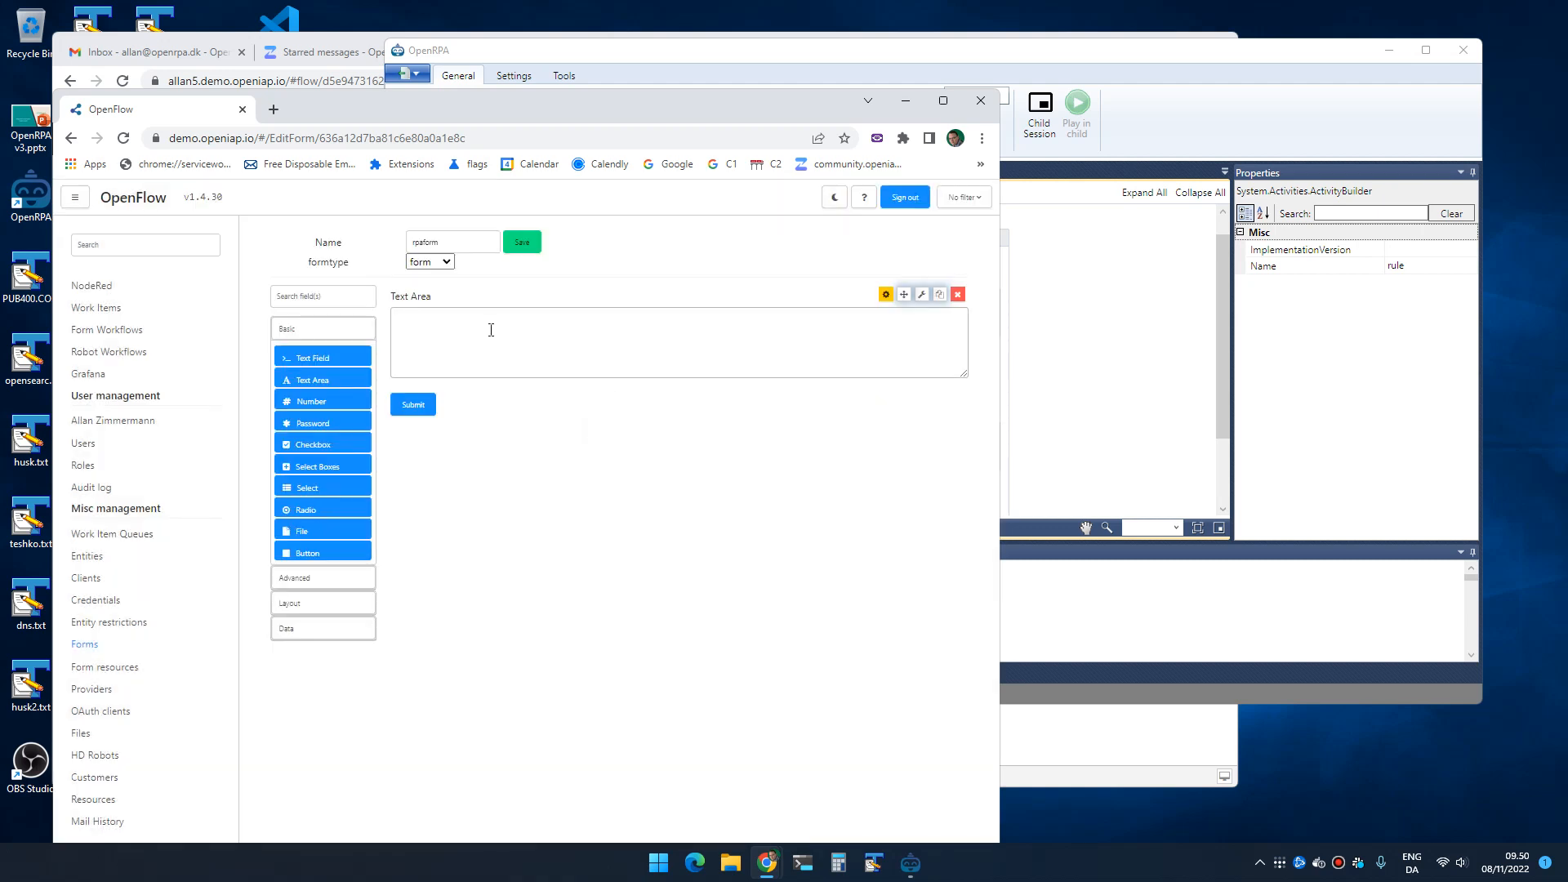
mouse_move(526, 321)
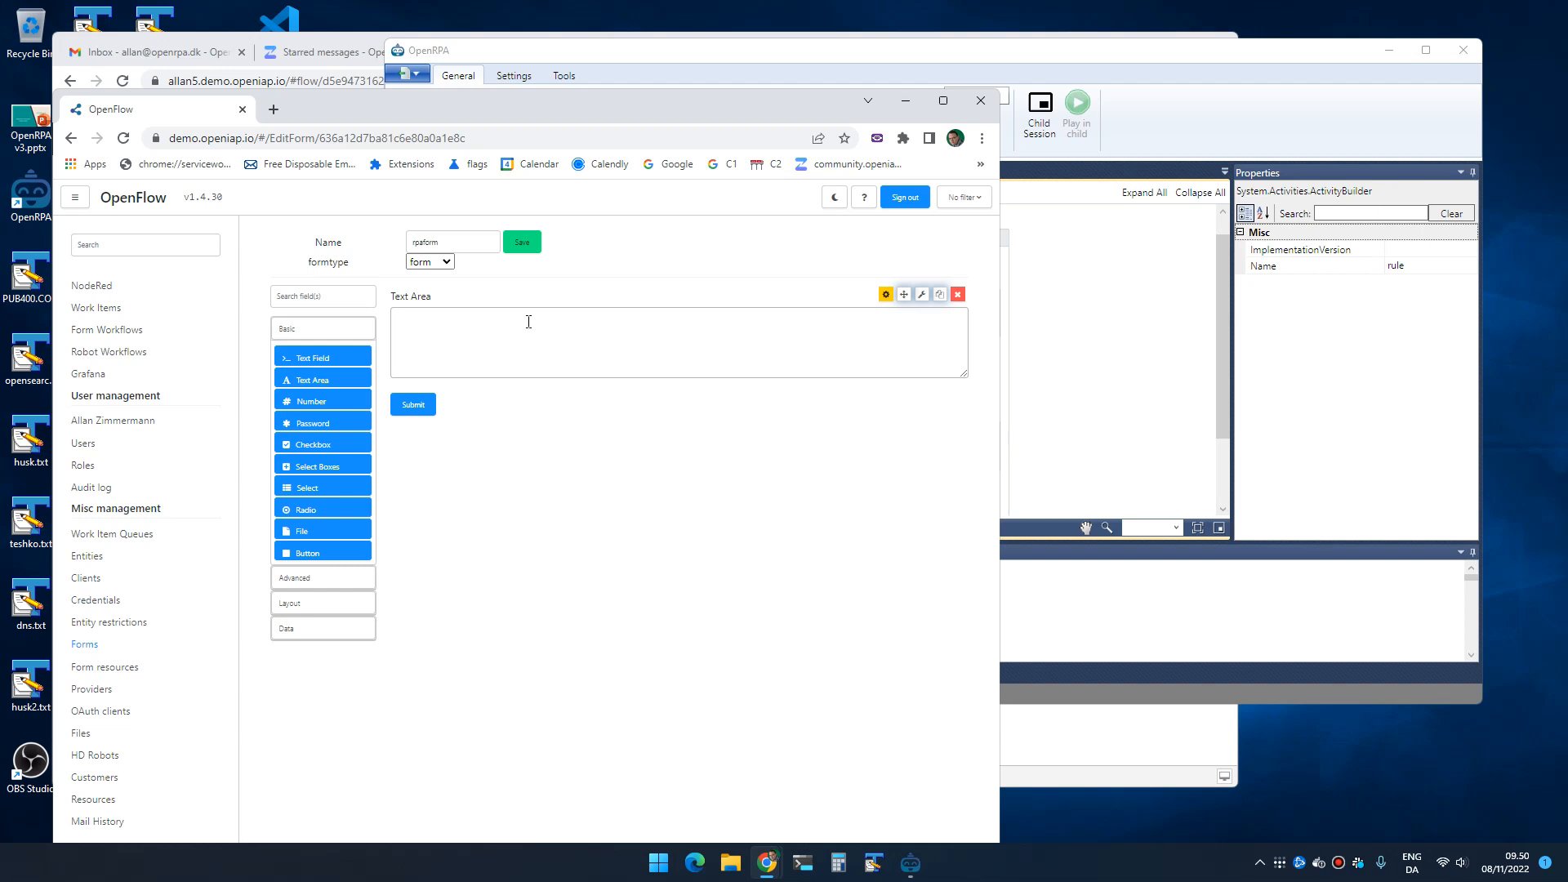
left_click(106, 329)
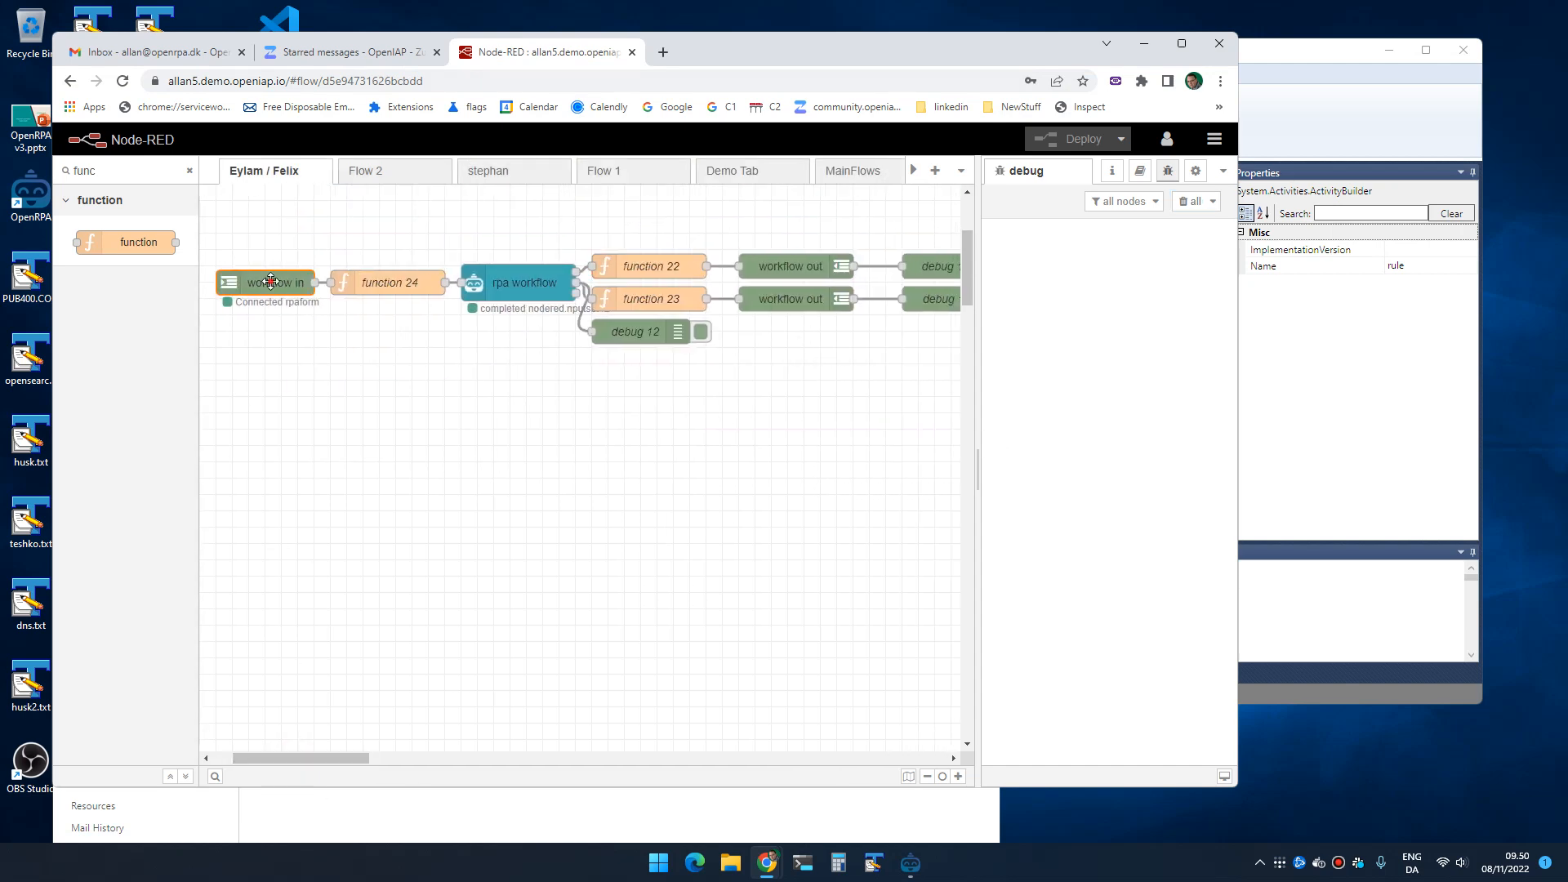
double_click(264, 282)
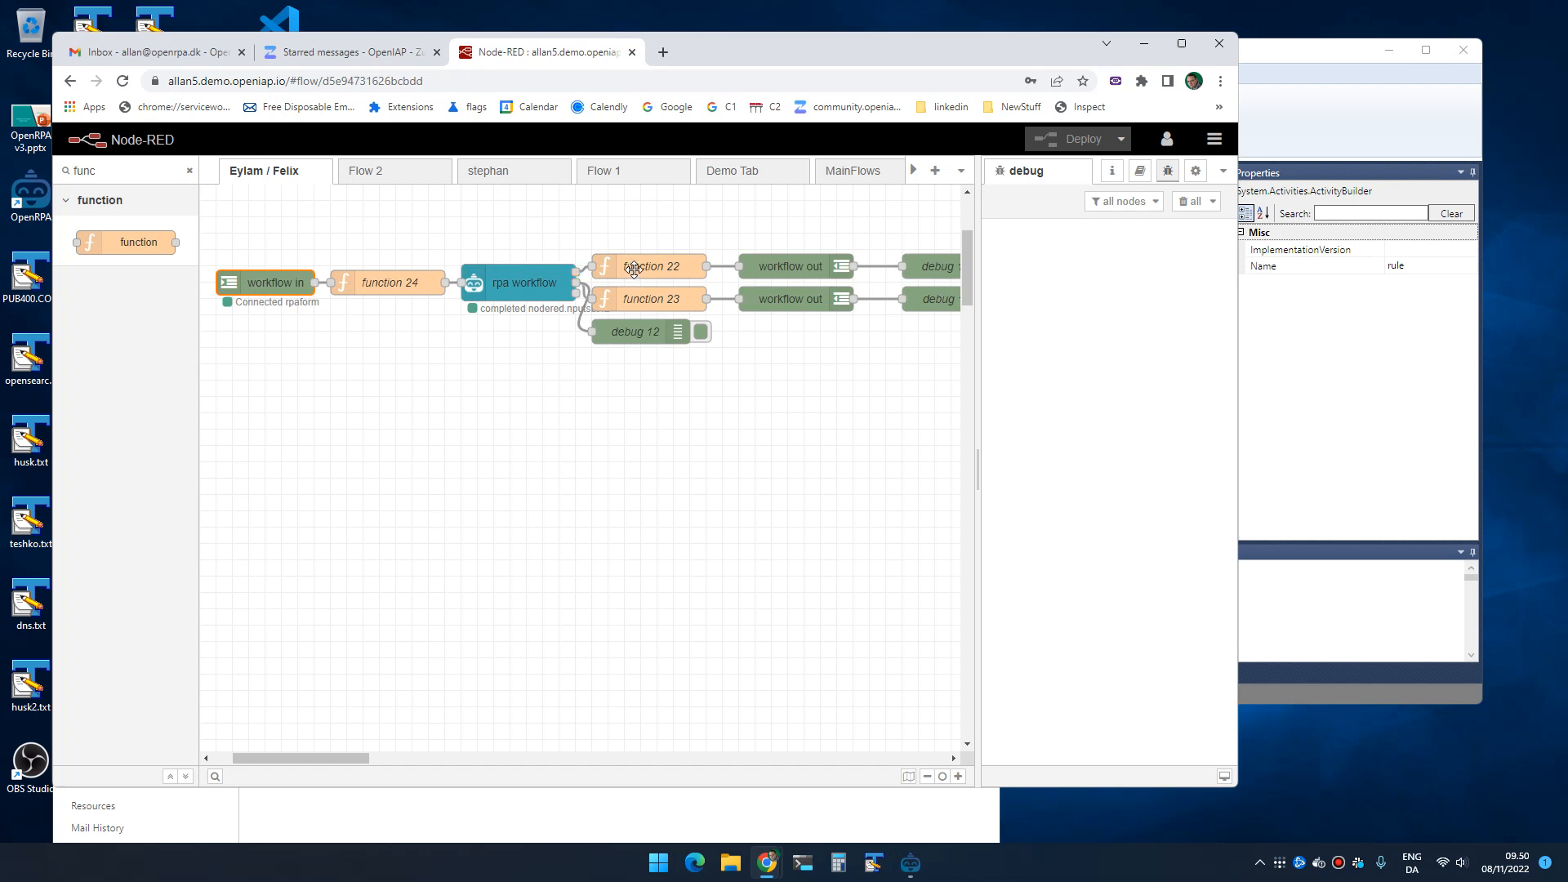
mouse_move(588, 282)
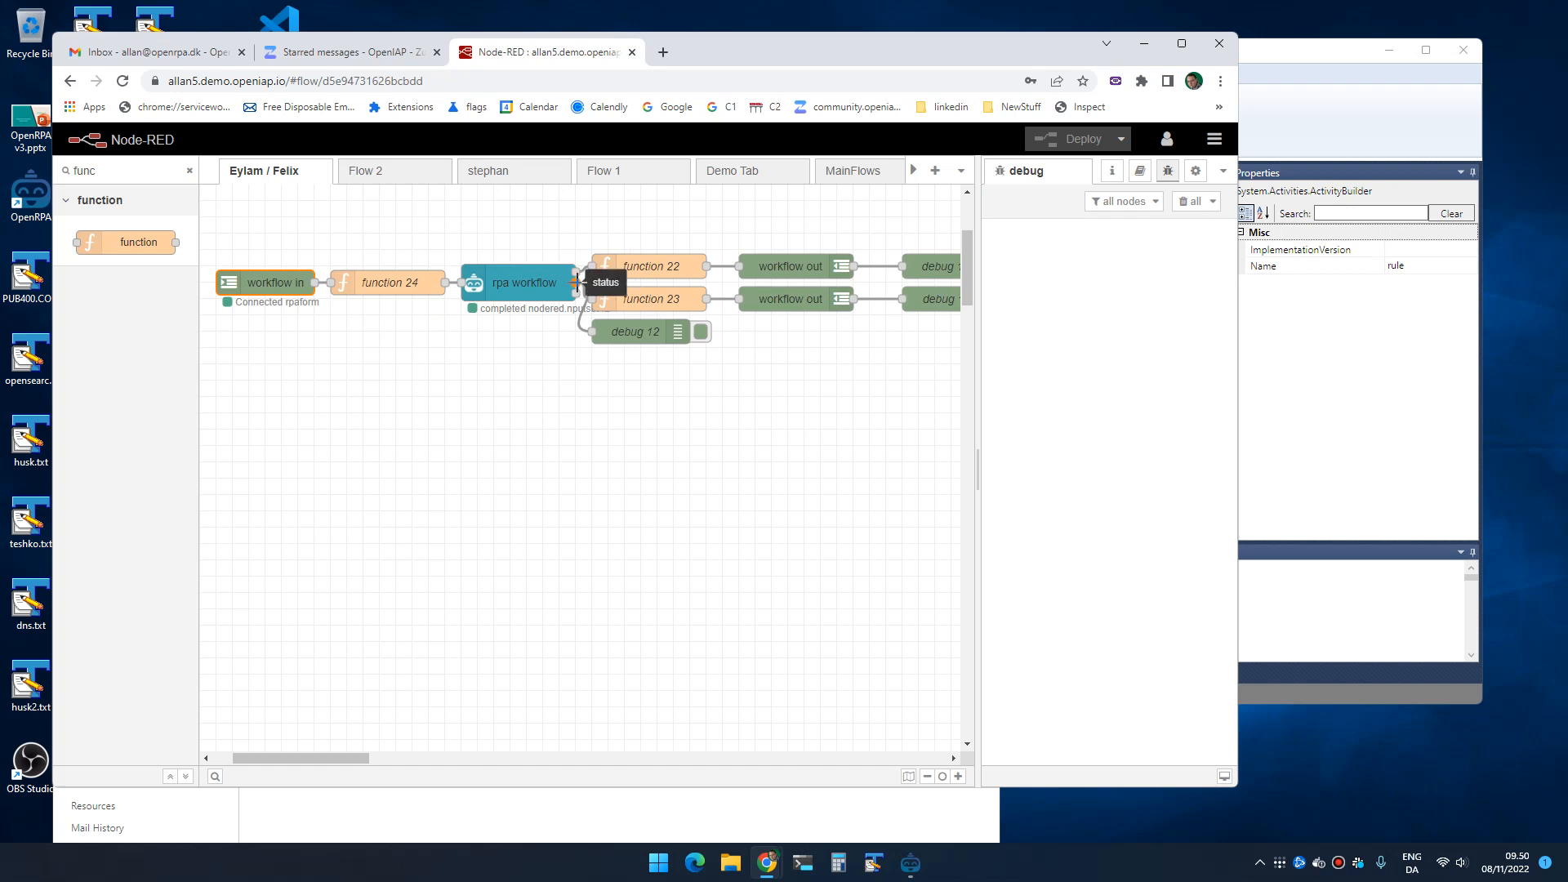
double_click(652, 298)
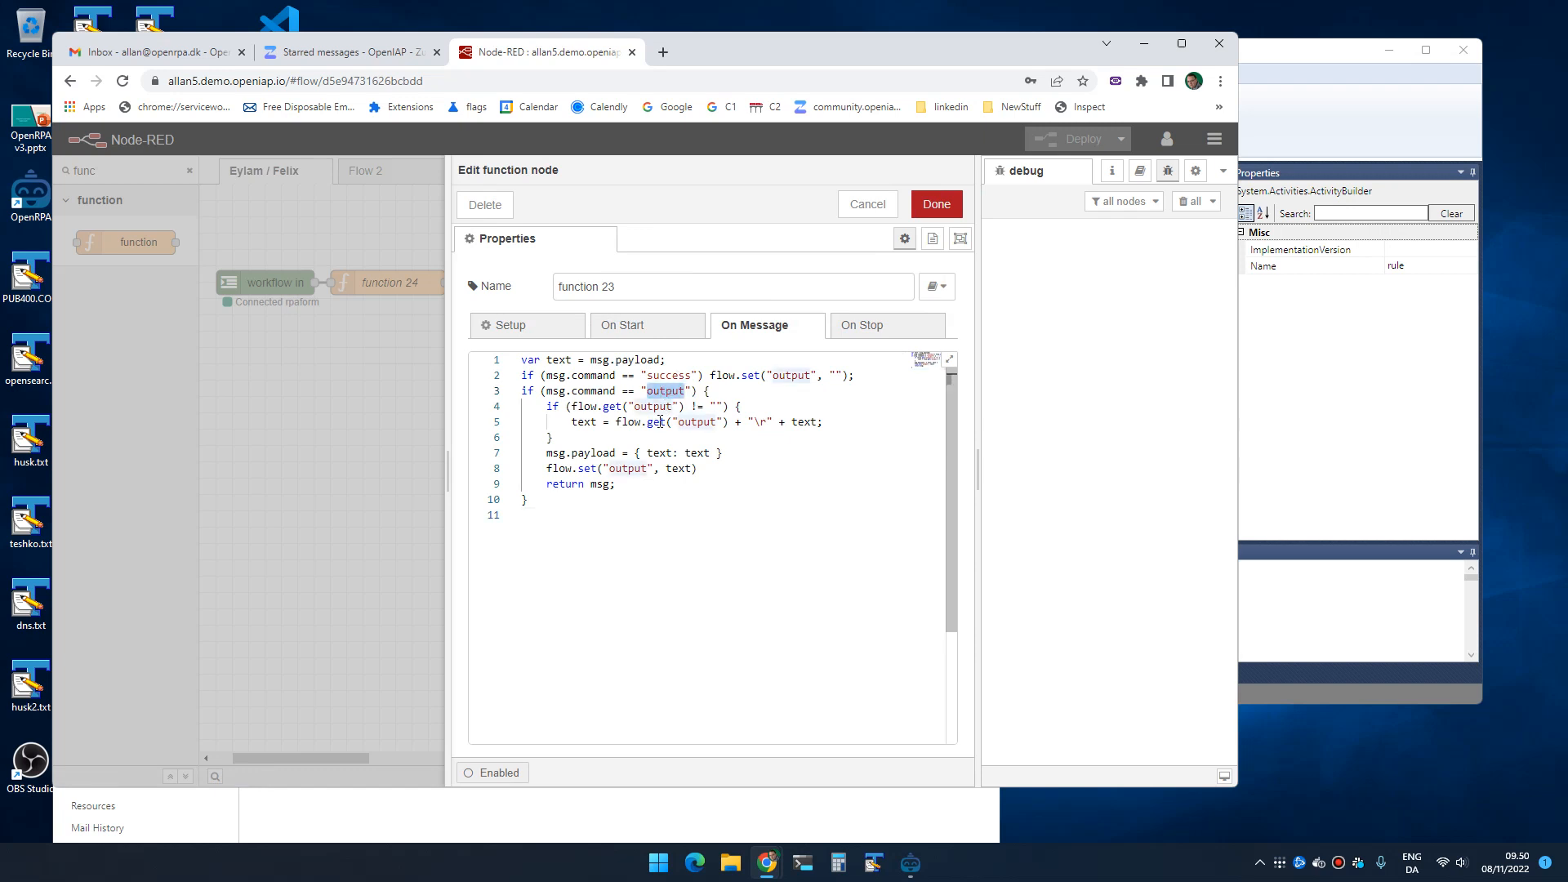
double_click(667, 375)
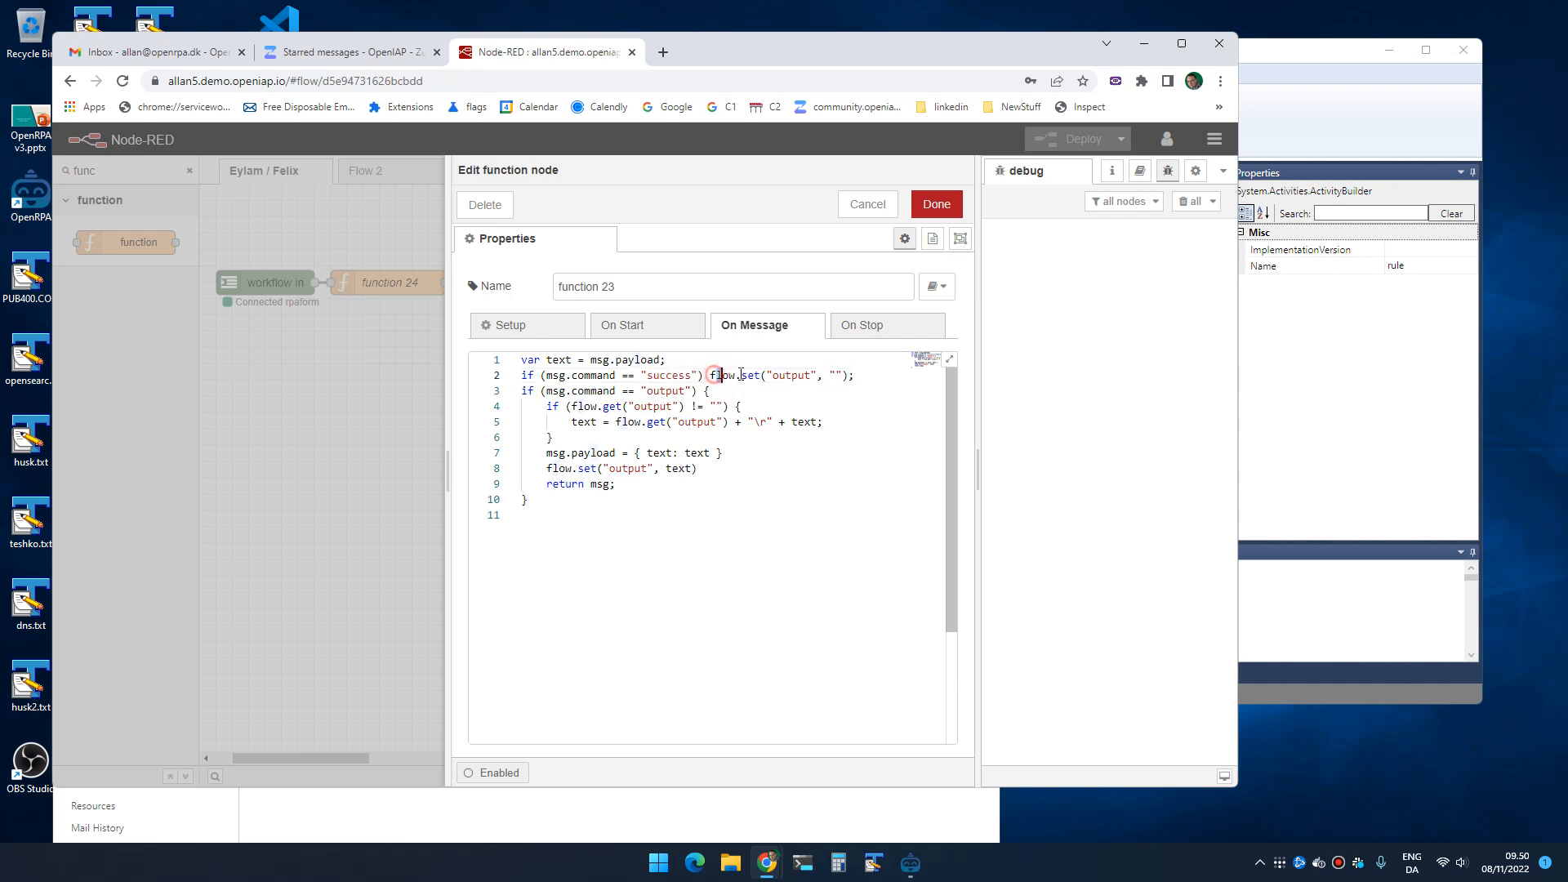
double_click(592, 391)
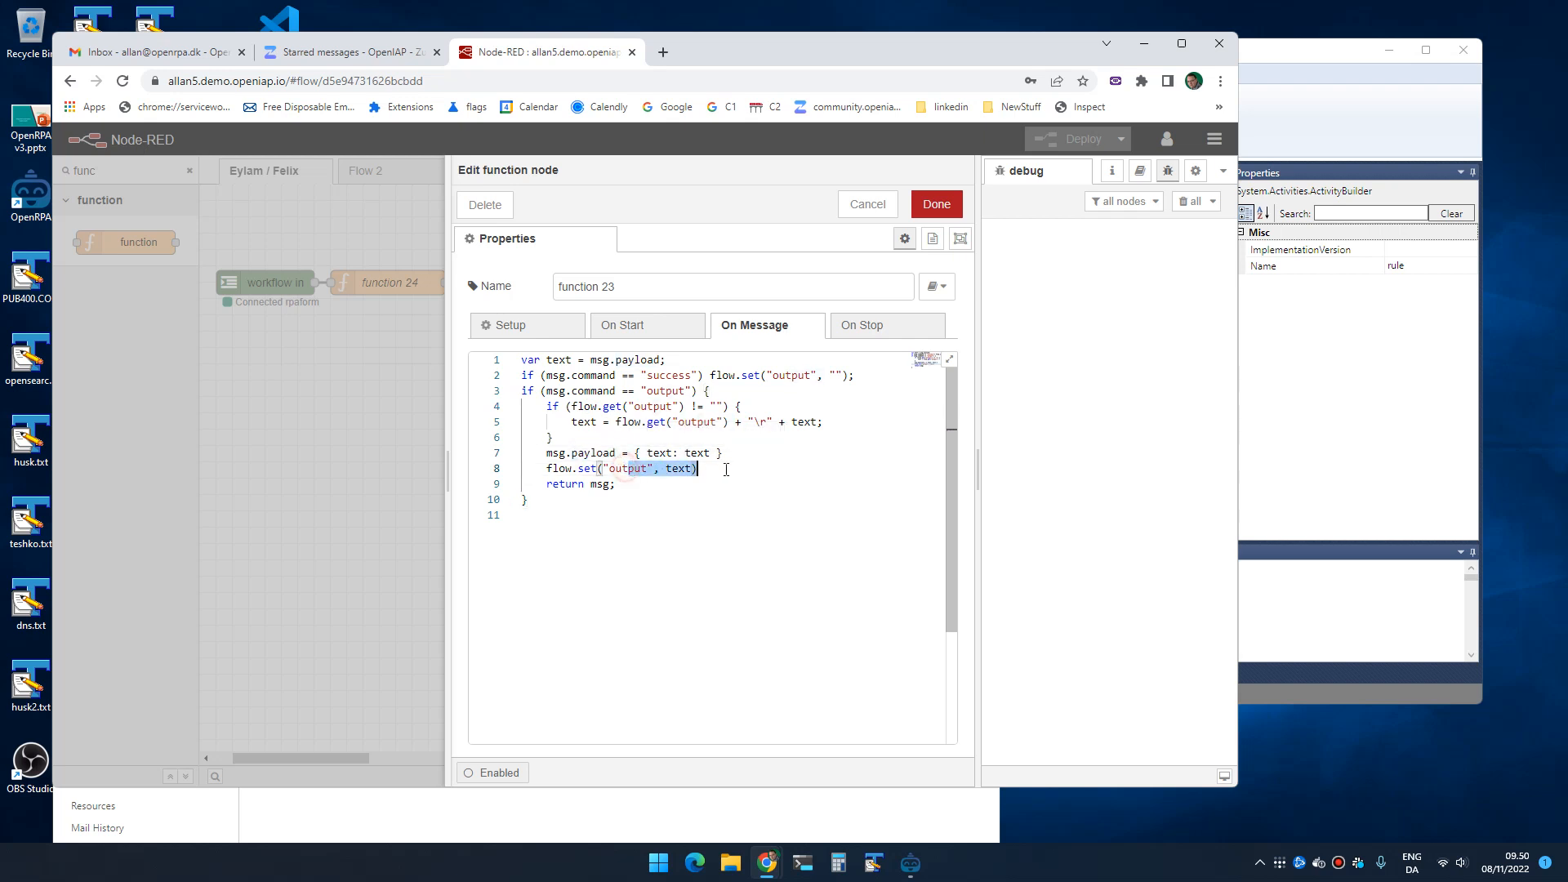
left_click(374, 410)
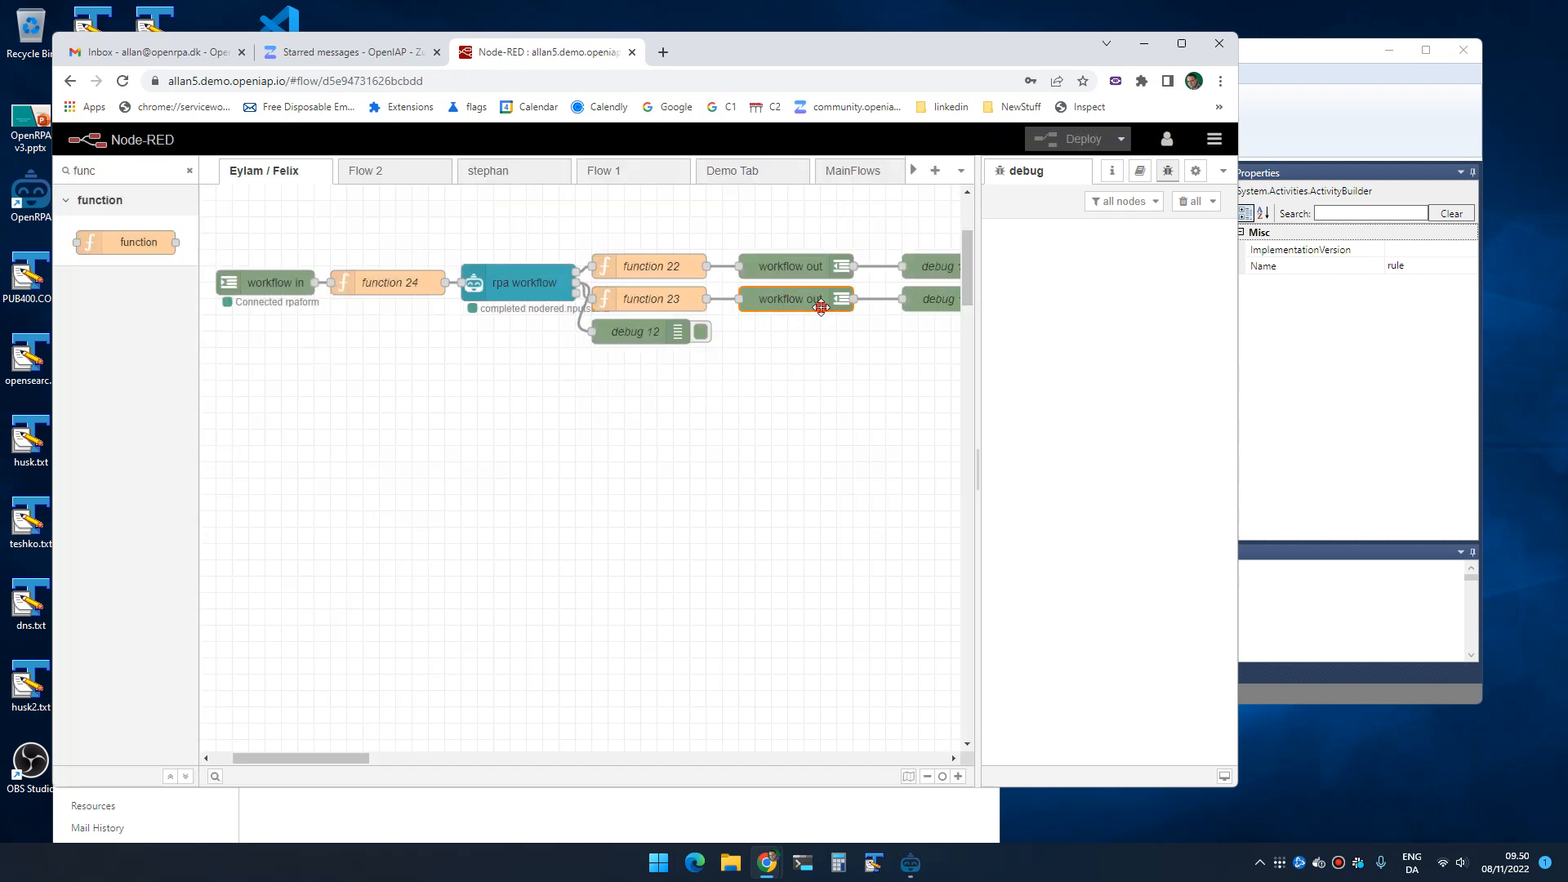
double_click(789, 298)
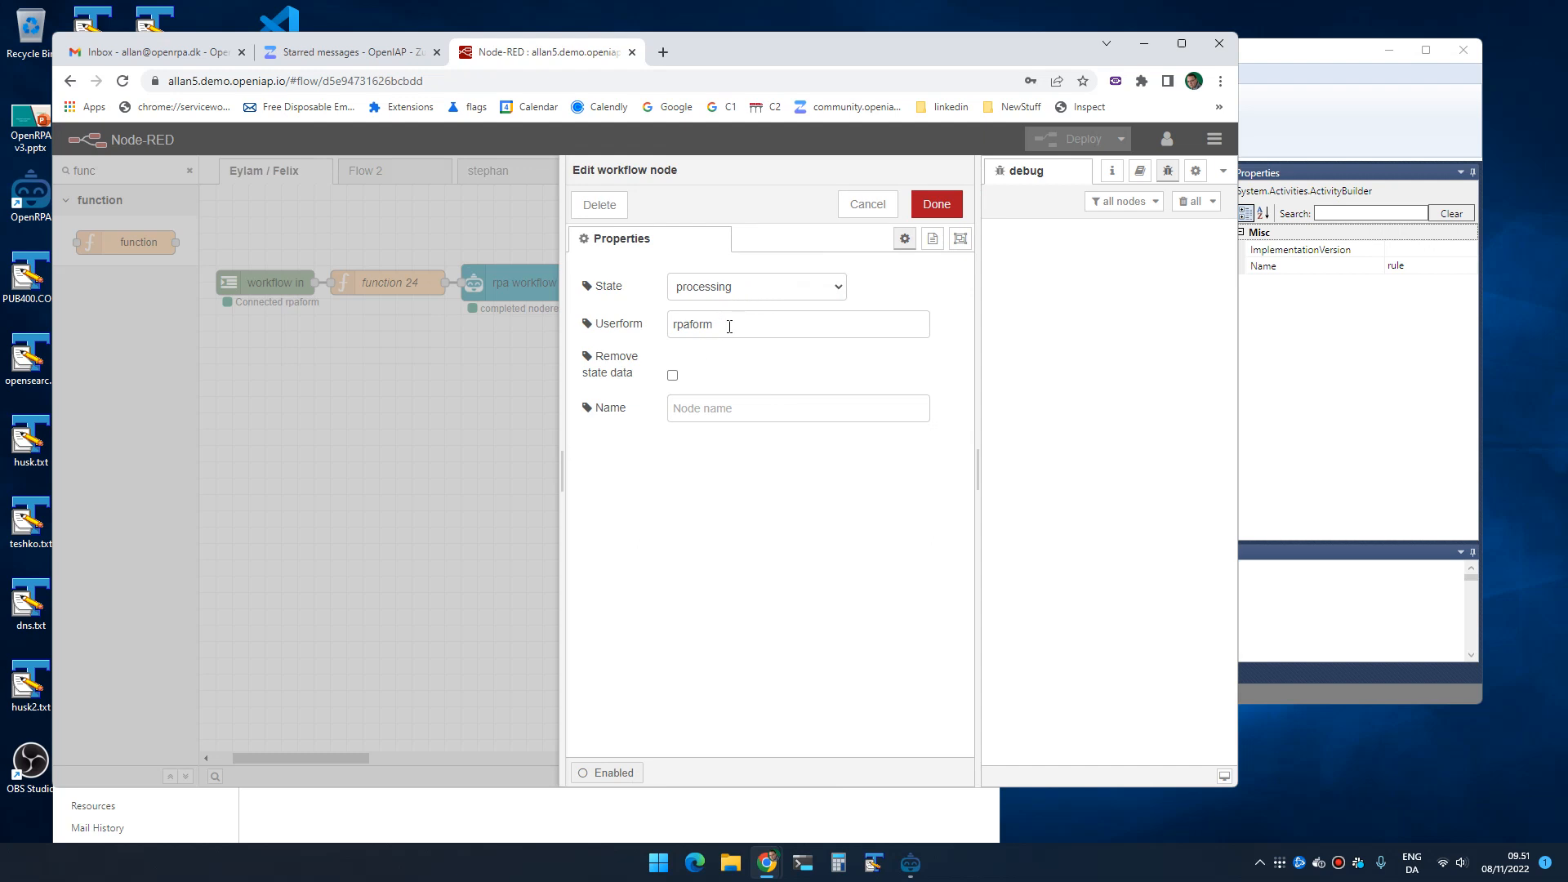
left_click(932, 204)
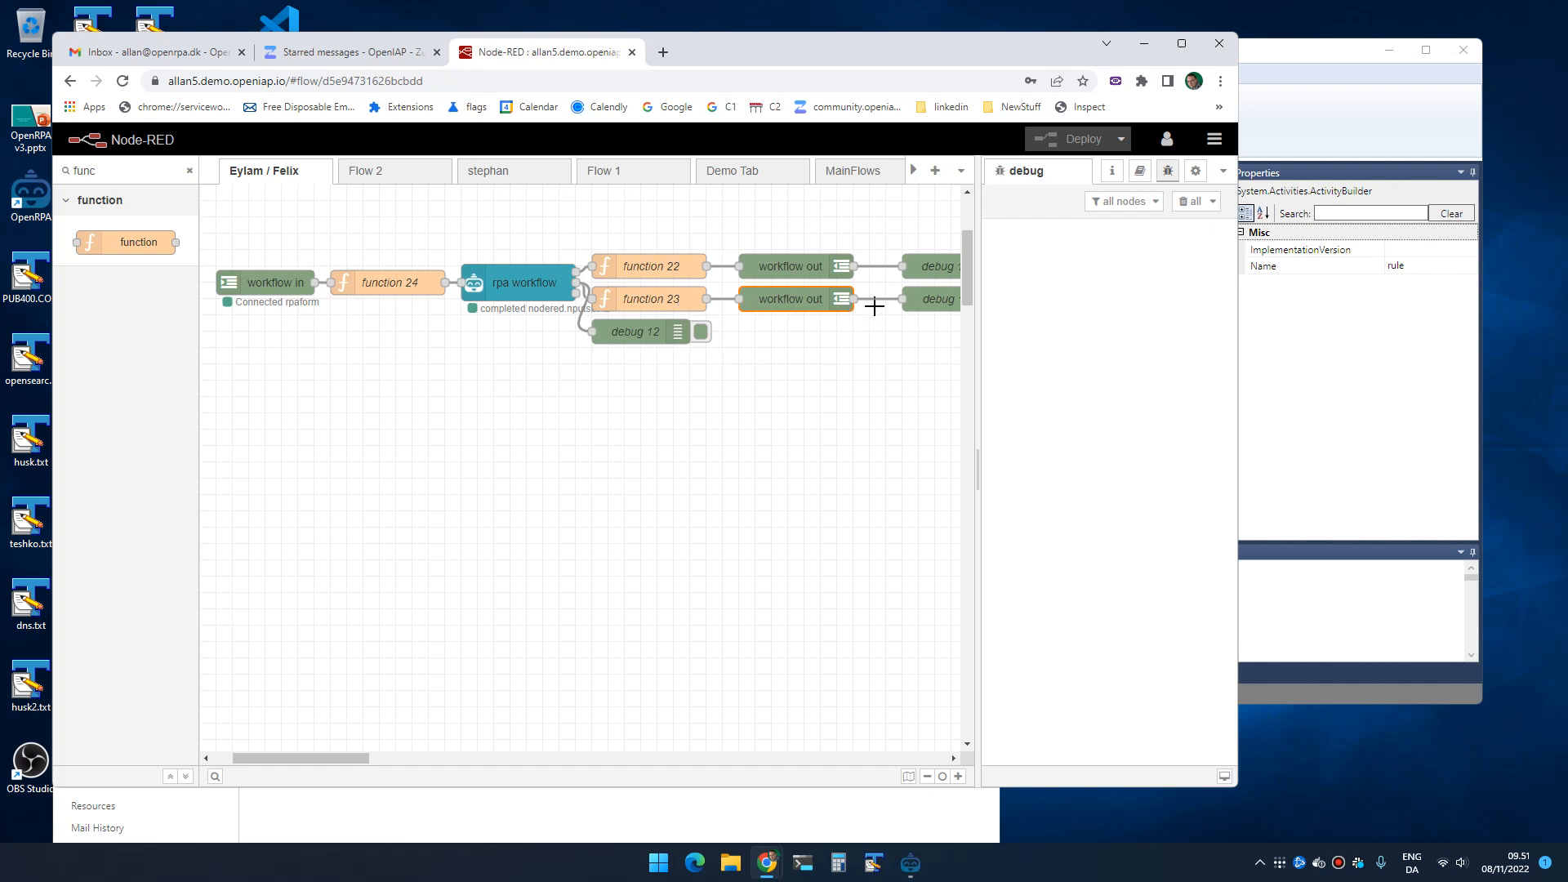
mouse_move(846, 298)
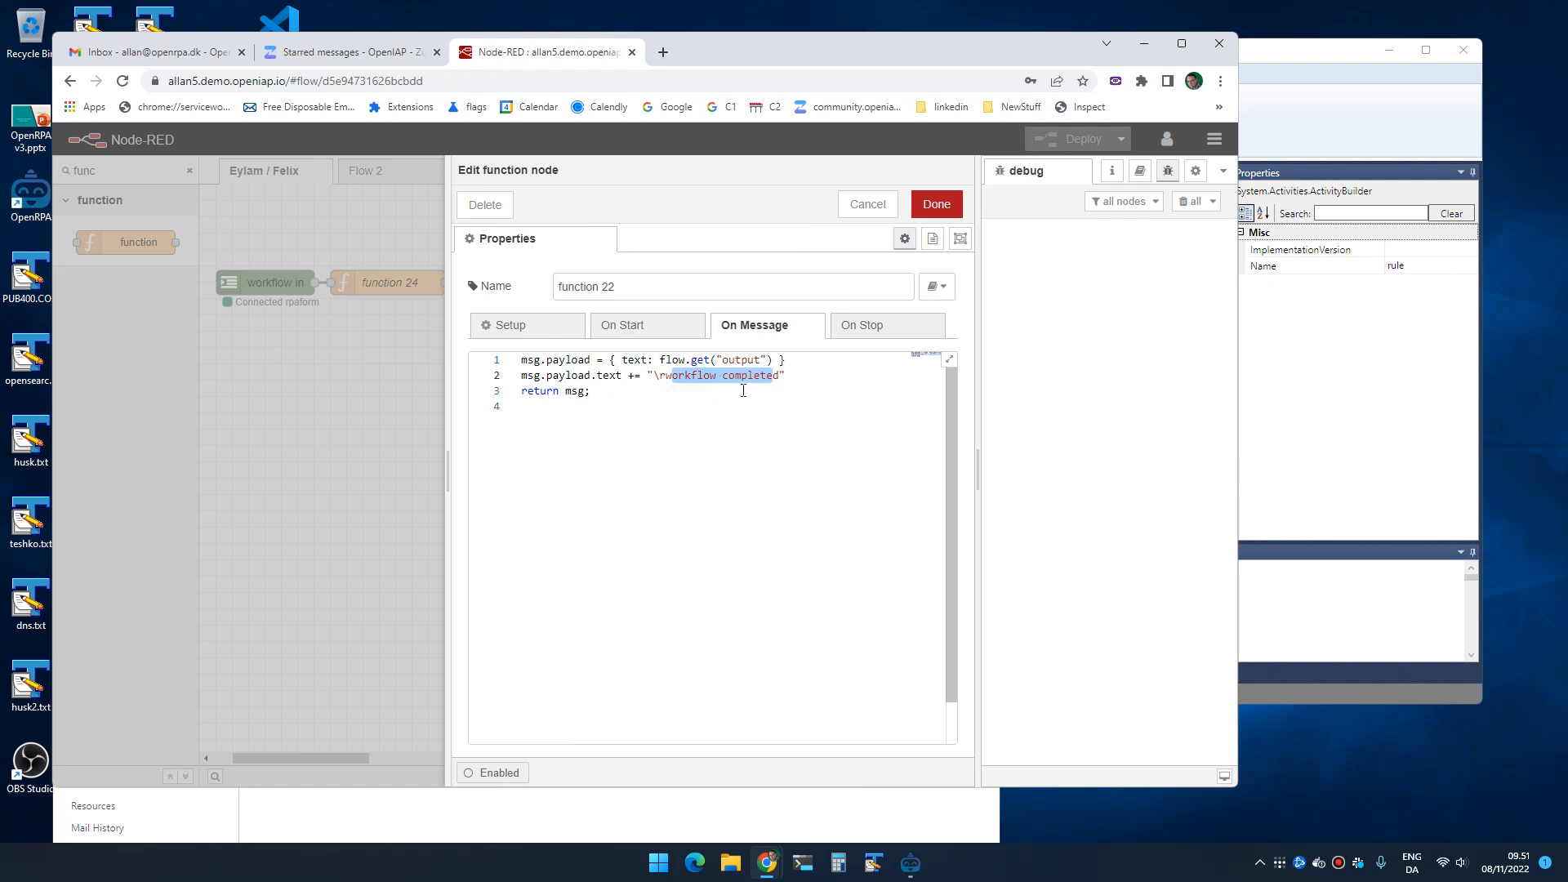
left_click(934, 205)
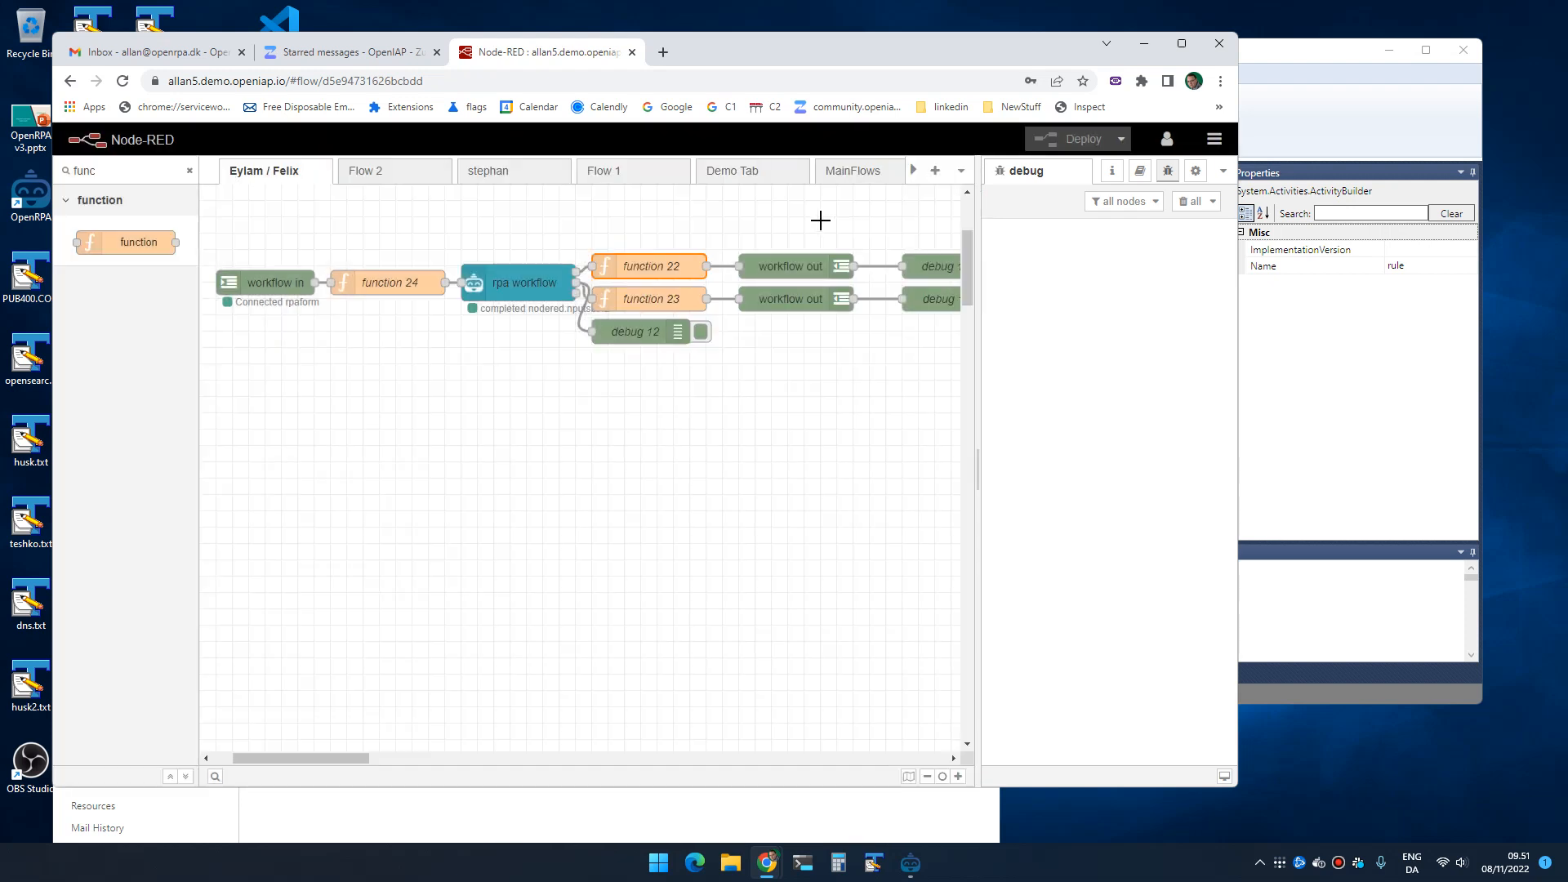
- Switch to OpenRPA and open the rule workflow with its WriteLine and Delay steps
key("alt+tab")
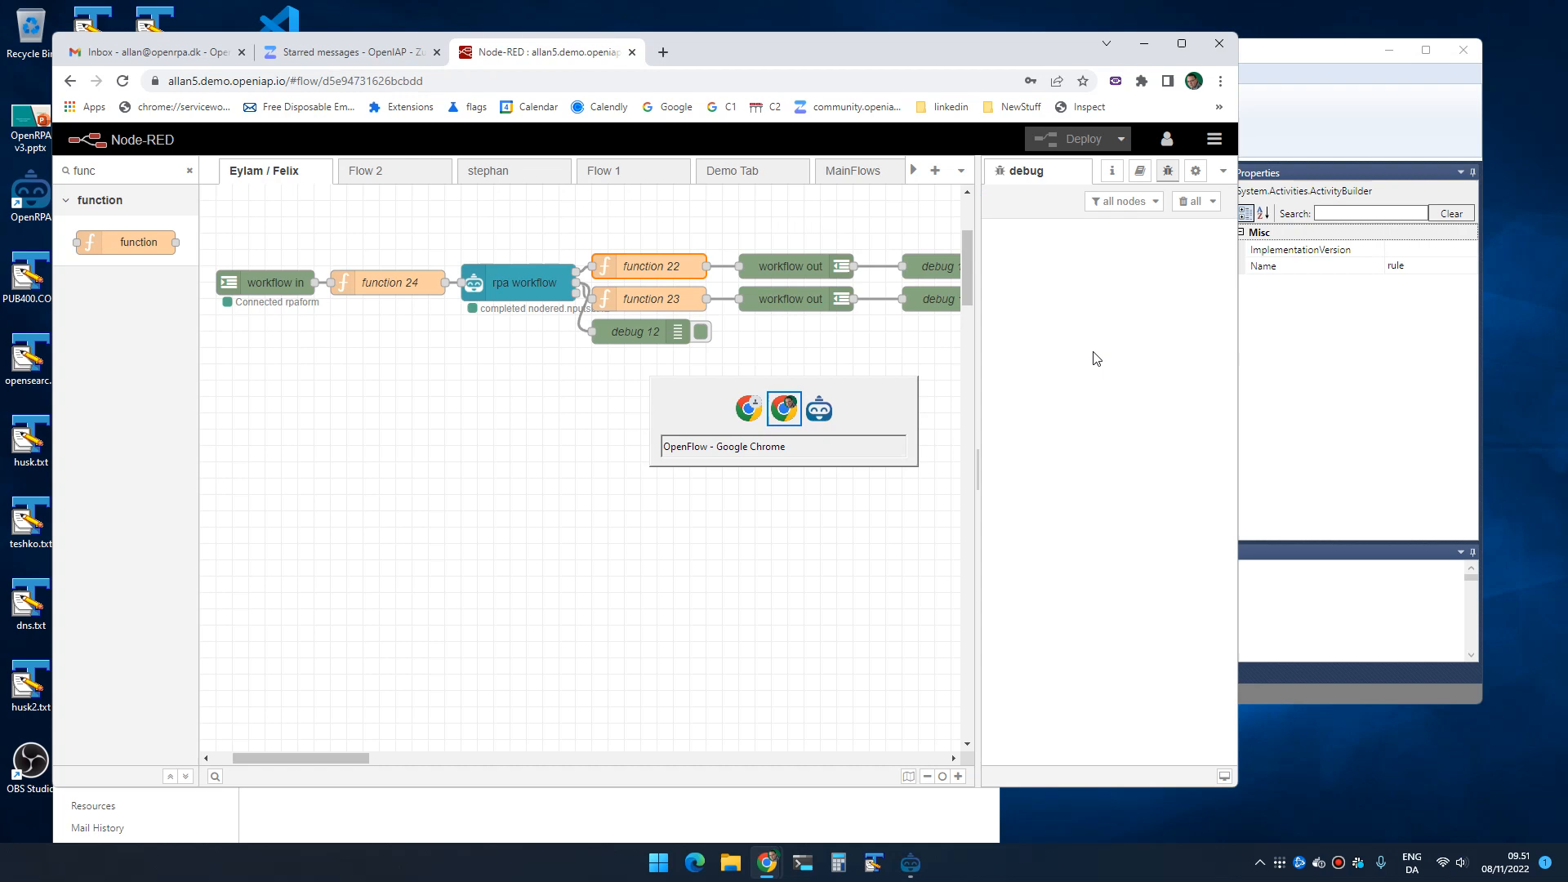
left_click(818, 409)
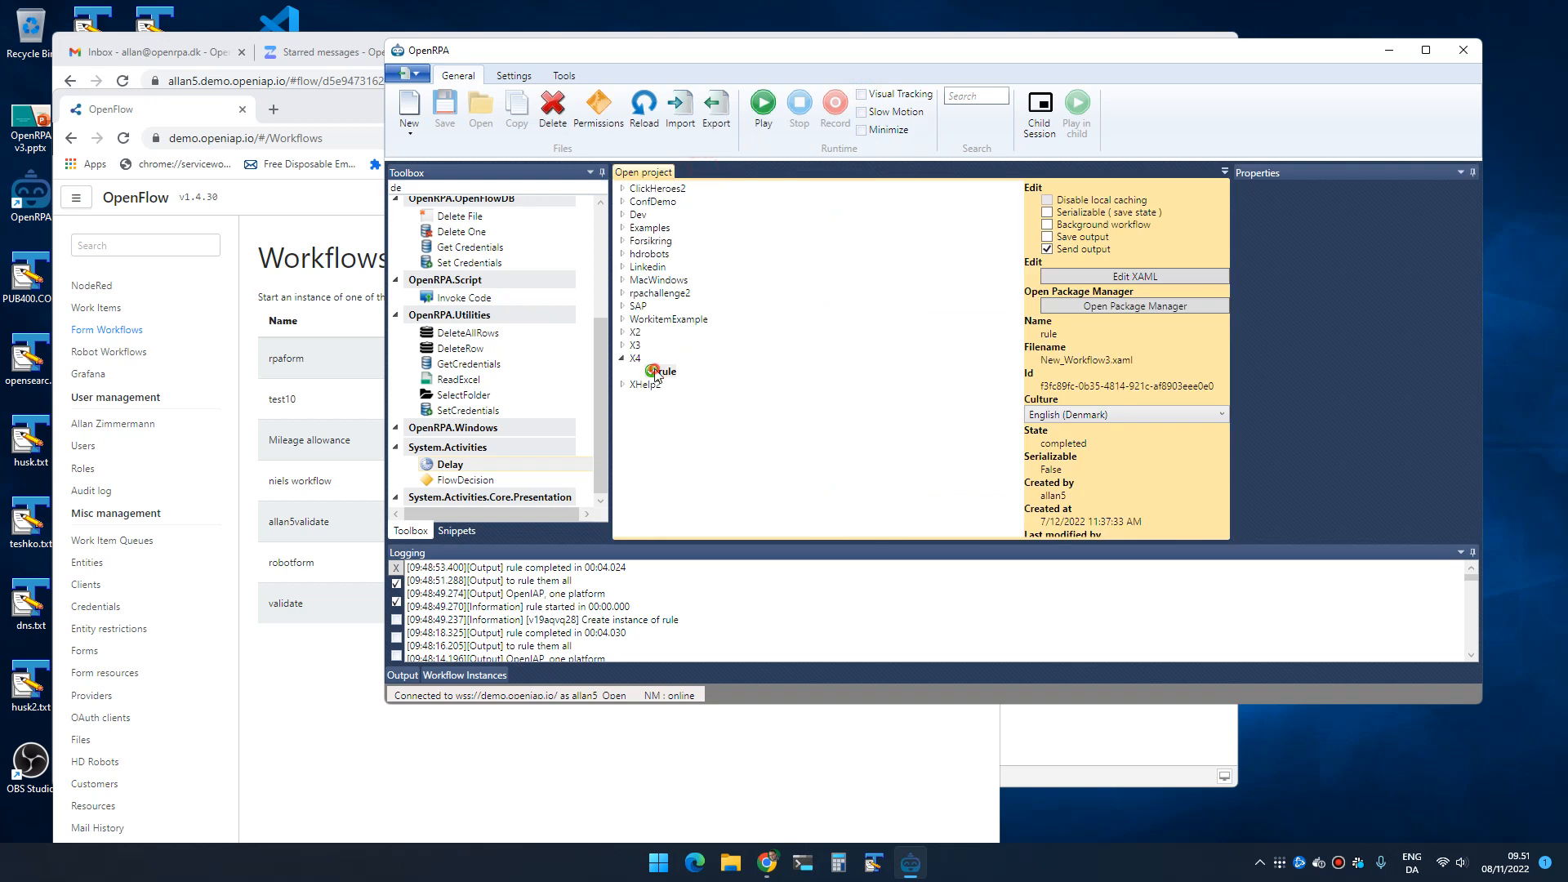
double_click(663, 372)
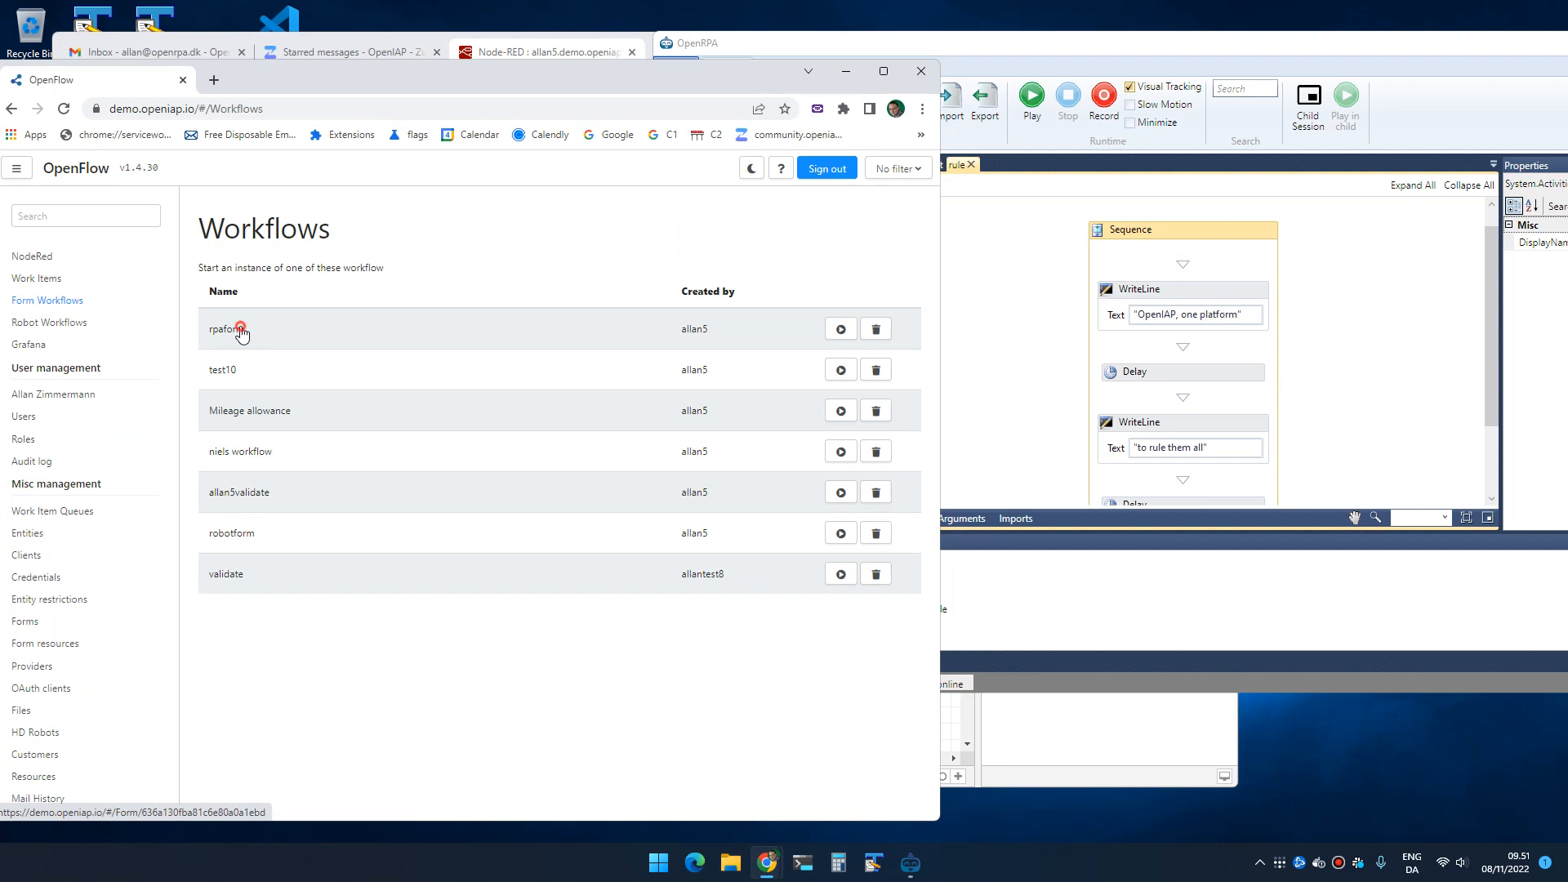
- Launch rpaform in OpenFlow, then add a WriteLine ending in 'landing' after the Delay
left_click(838, 329)
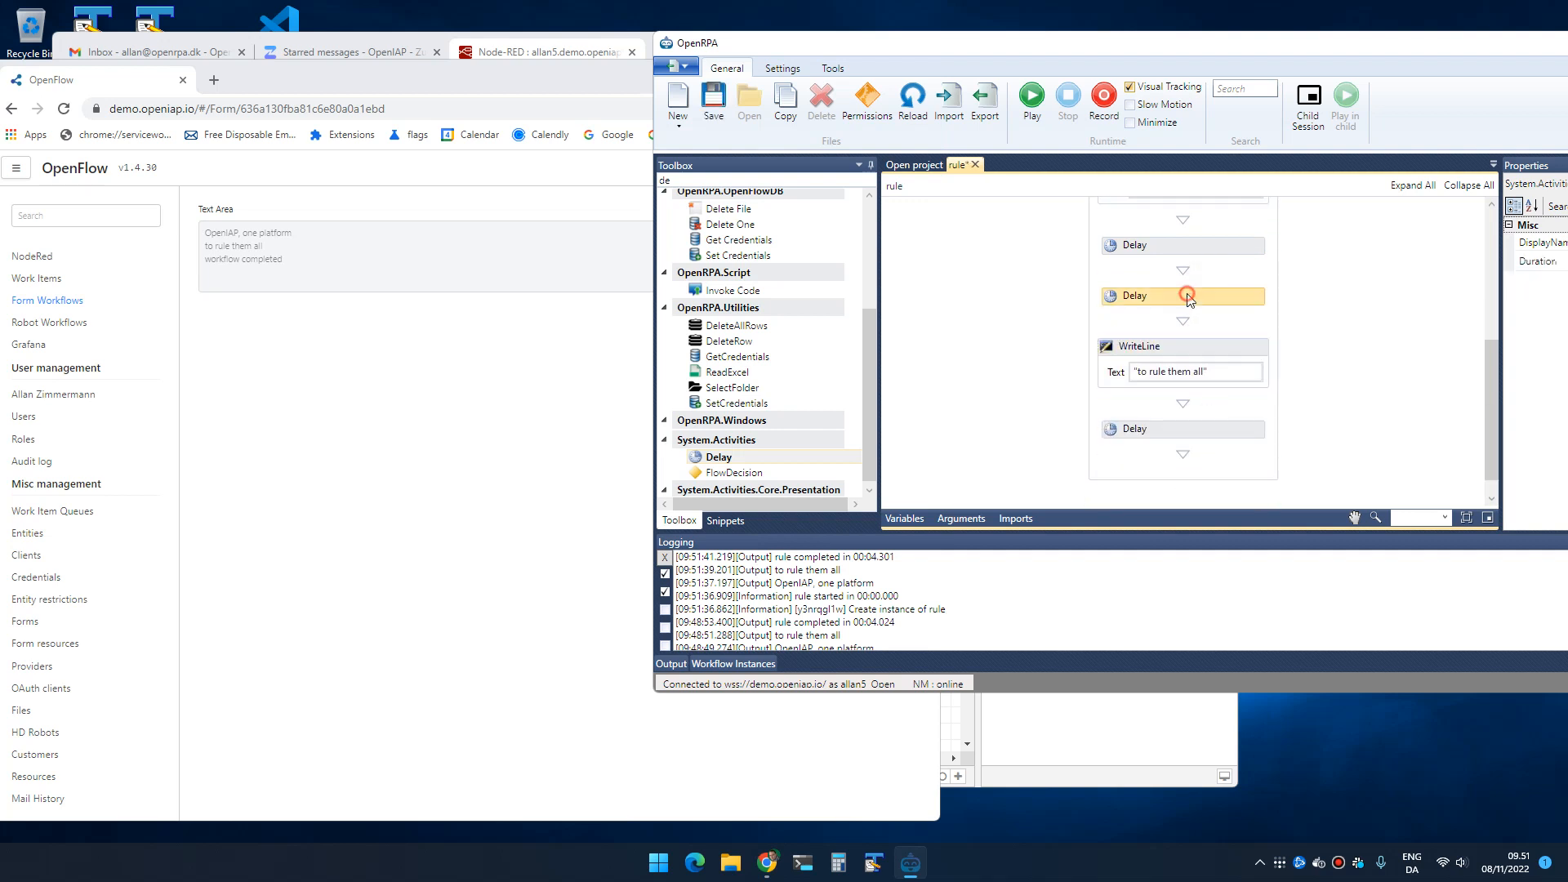
left_click(1150, 321)
type("\"Long live kings")
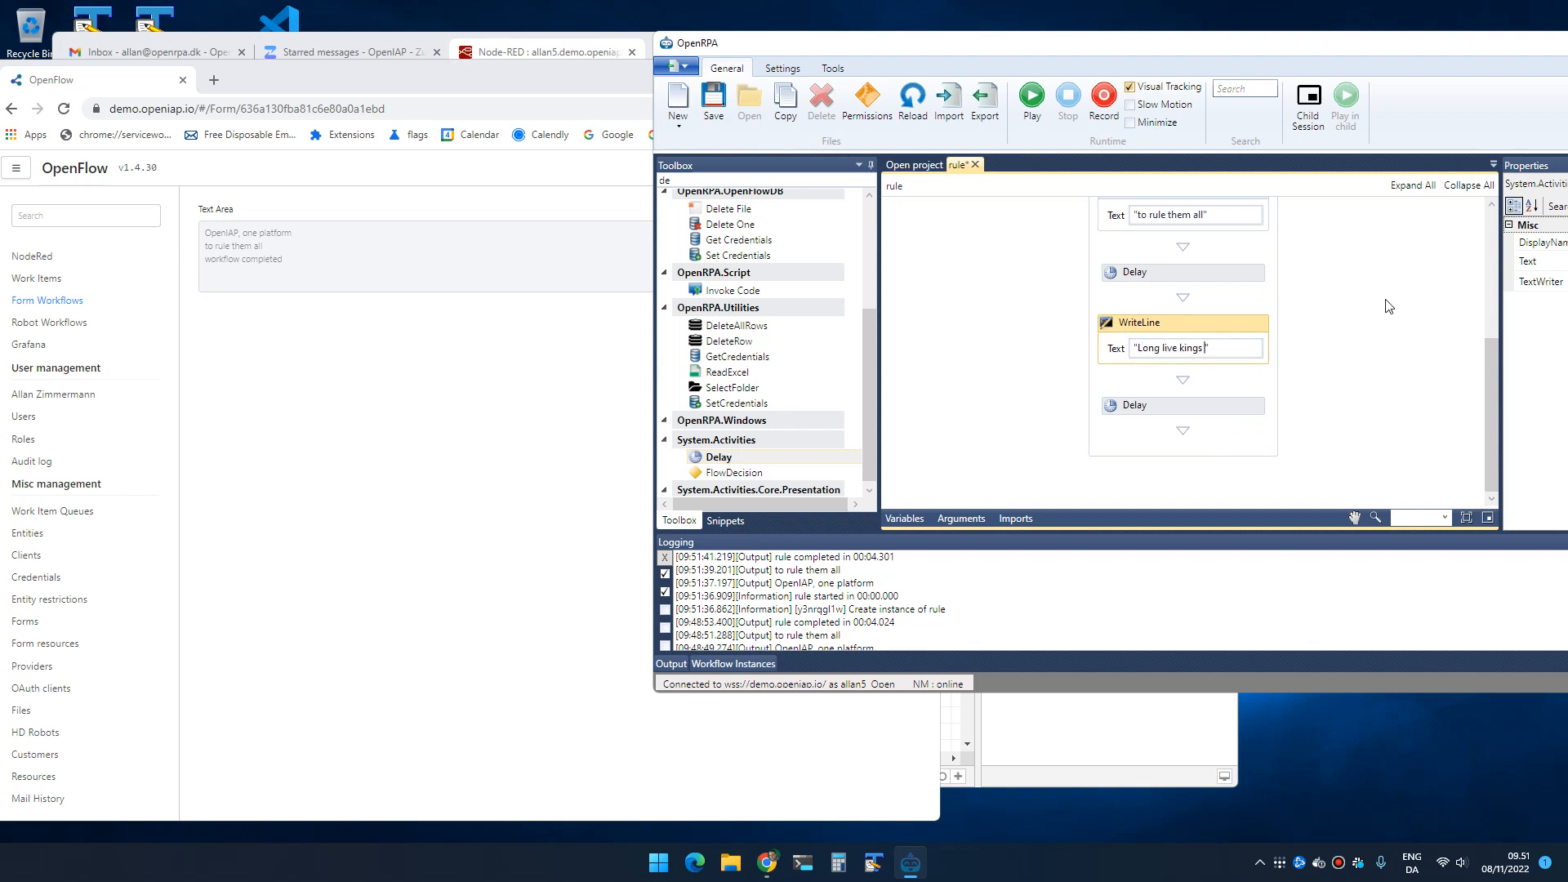
type("landing")
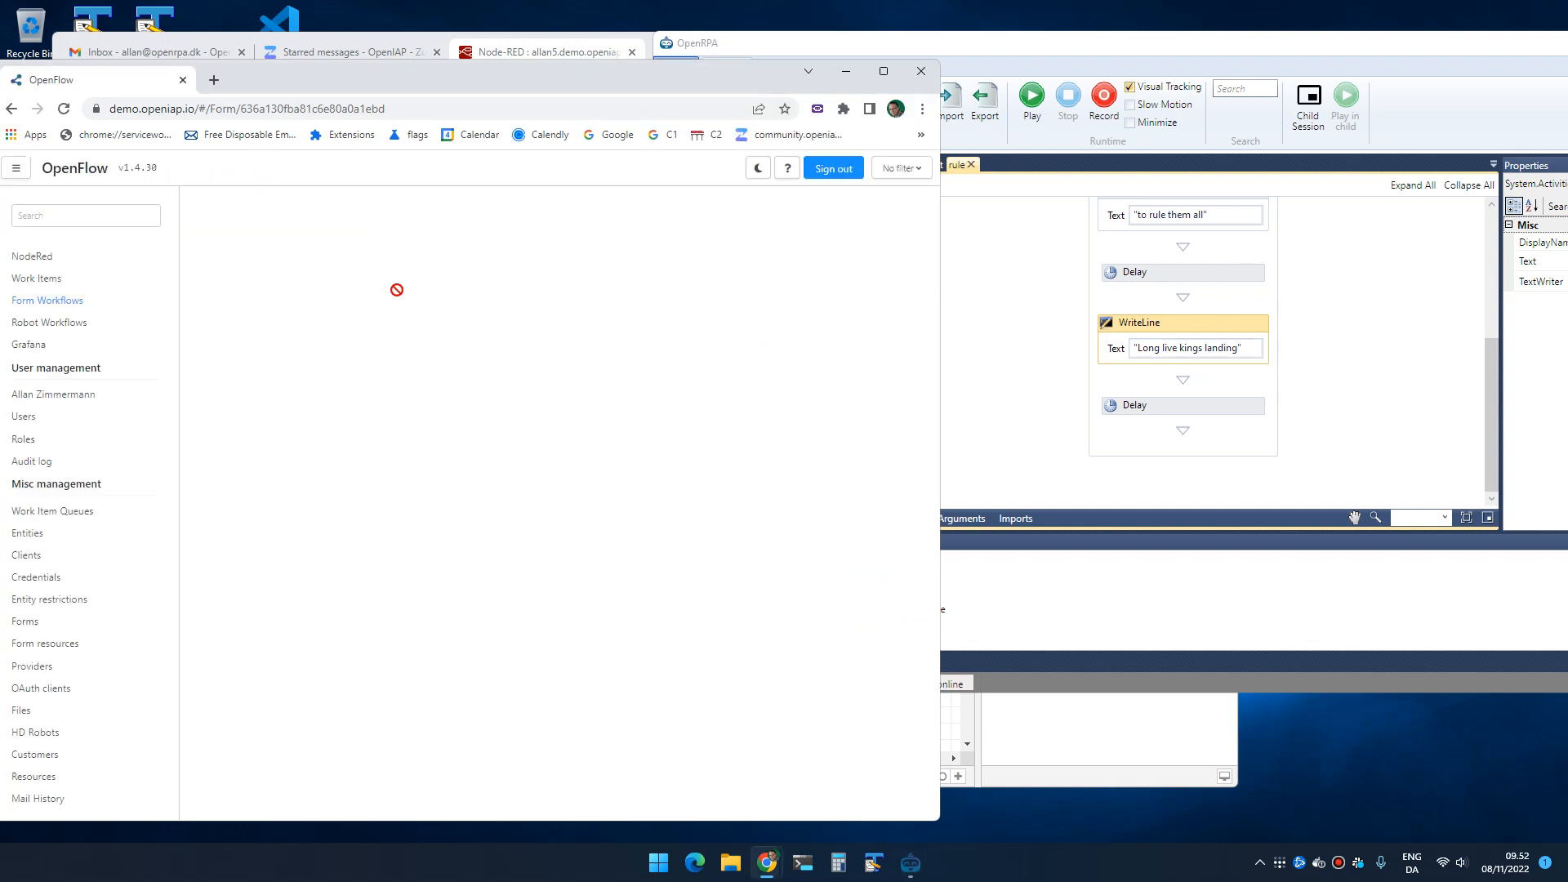
- Restart the rpaform form workflow in OpenFlow so the updated output streams in
left_click(1031, 103)
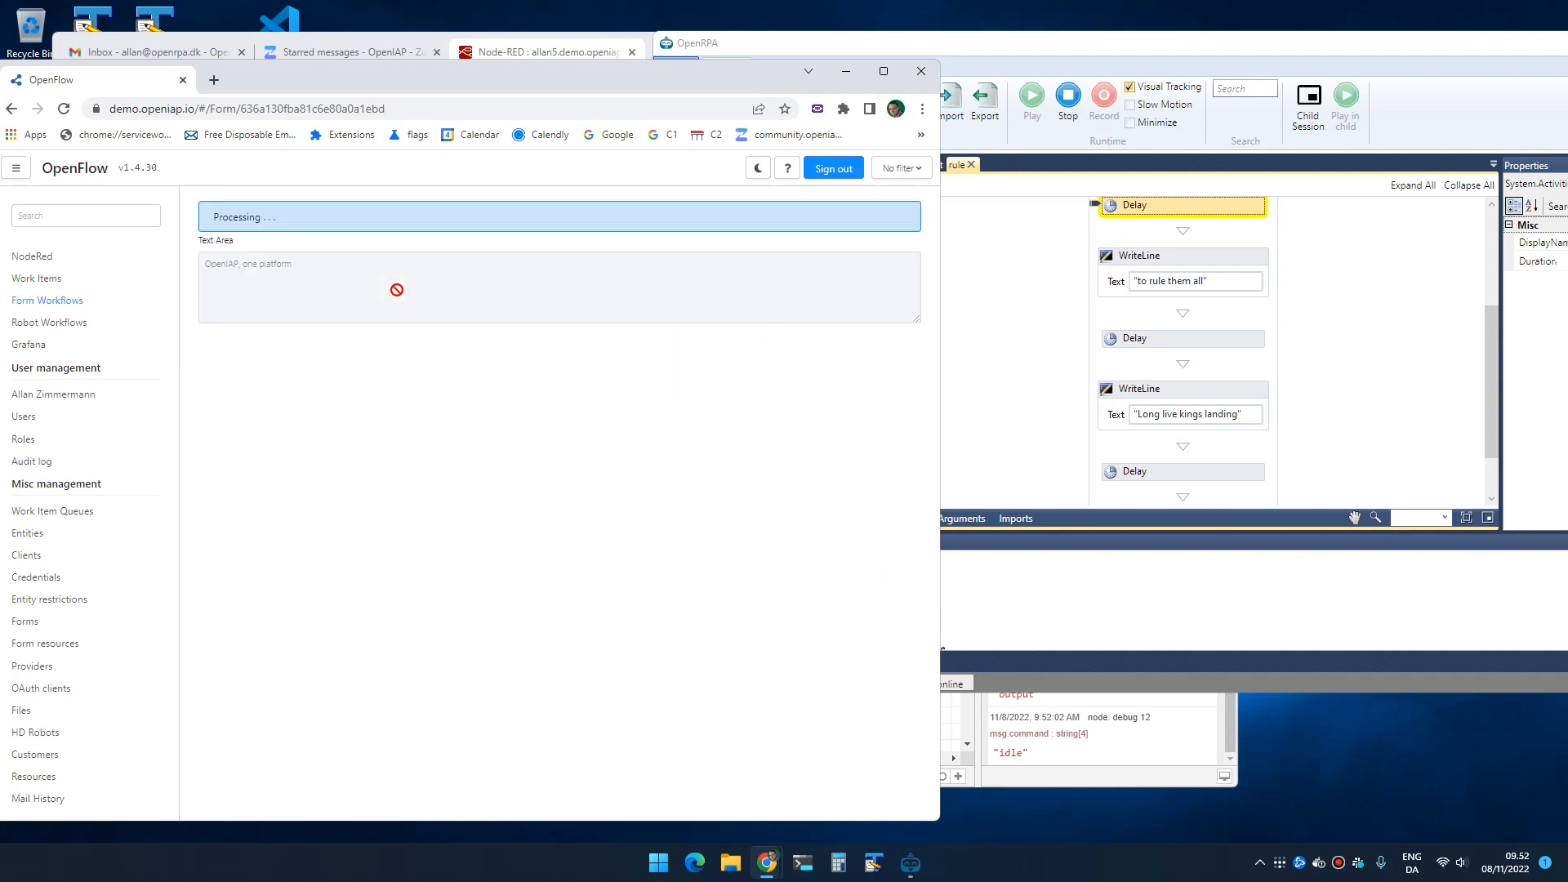